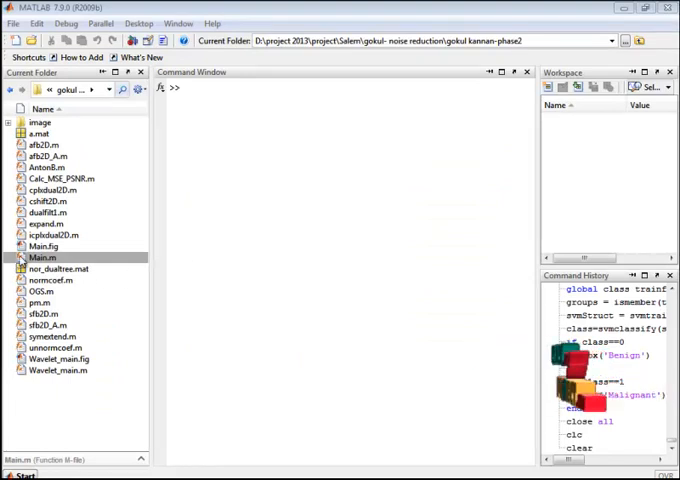
# - Run the Main.m script to launch the dual-tree complex wavelet noise reduction GUI
pyautogui.rightClick(40, 256)
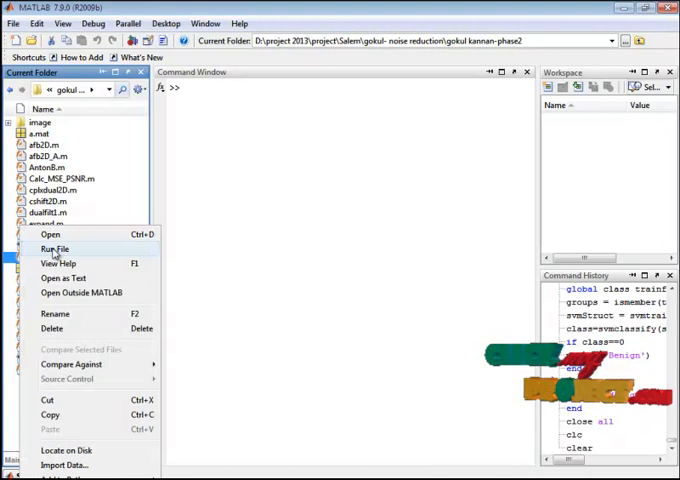
pyautogui.click(54, 250)
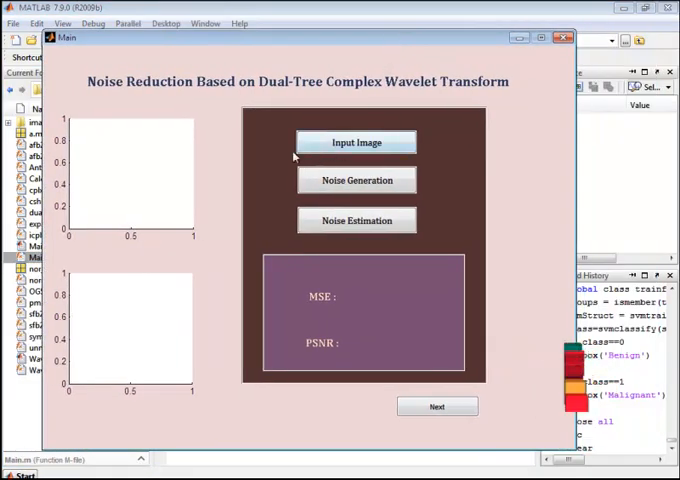
# - Load image 1, the portrait from the image folder, as the GUI's input image
pyautogui.click(356, 142)
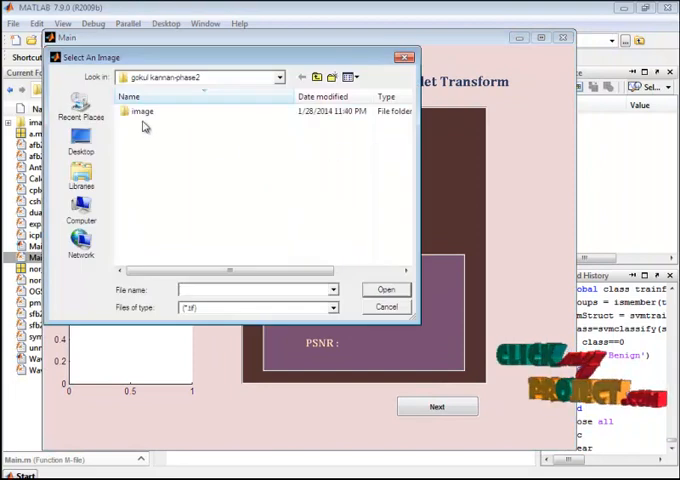
pyautogui.doubleClick(150, 110)
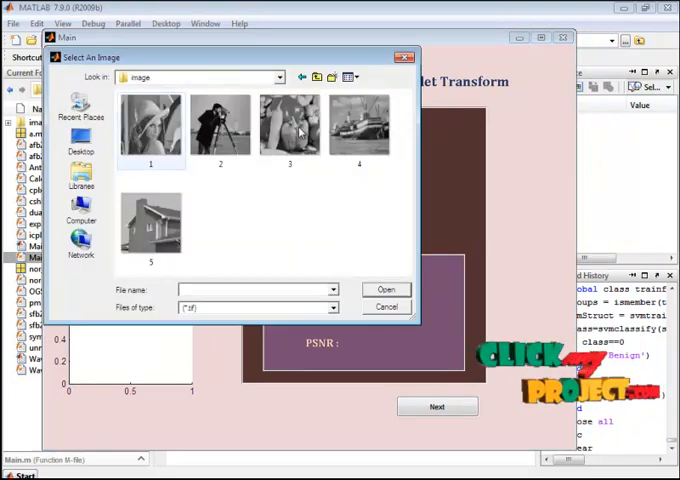
pyautogui.click(150, 124)
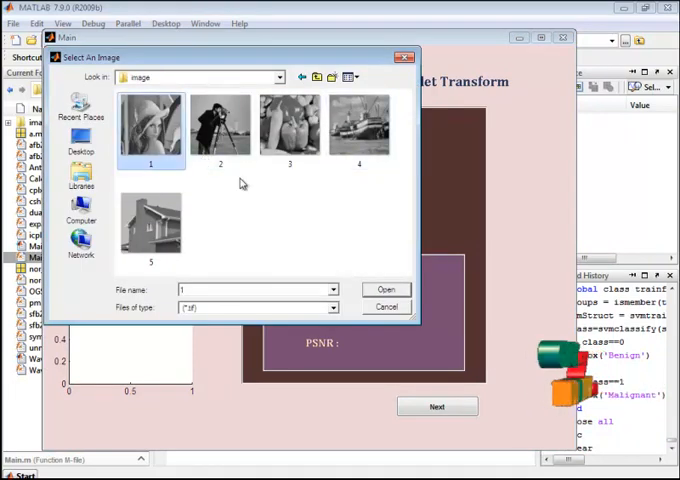
pyautogui.click(384, 288)
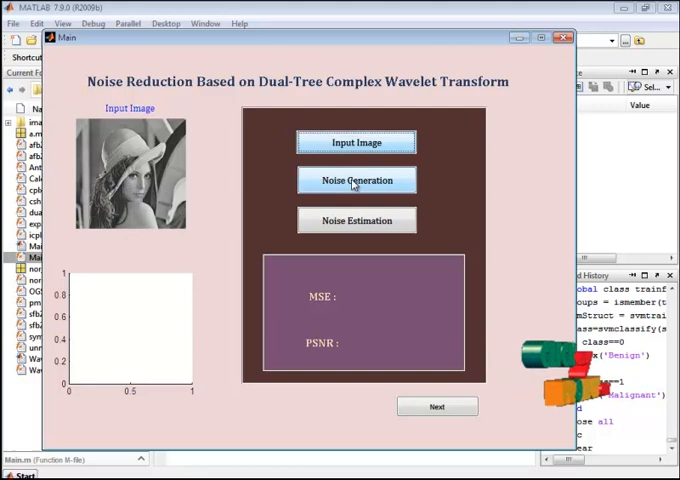
# - Generate a noisy portrait and estimate its noise, reporting MSE 200.605 and PSNR 25.1074
pyautogui.click(356, 180)
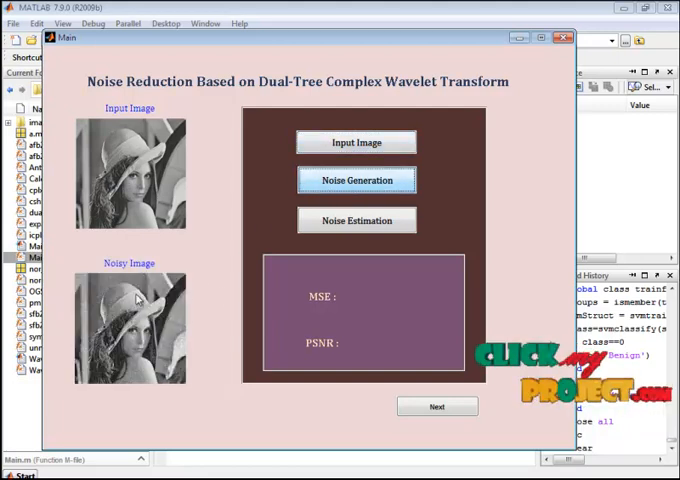
pyautogui.moveTo(304, 272)
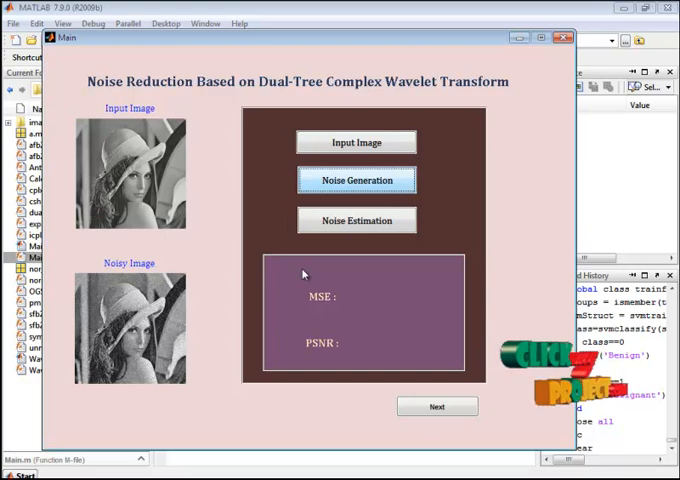
pyautogui.click(356, 220)
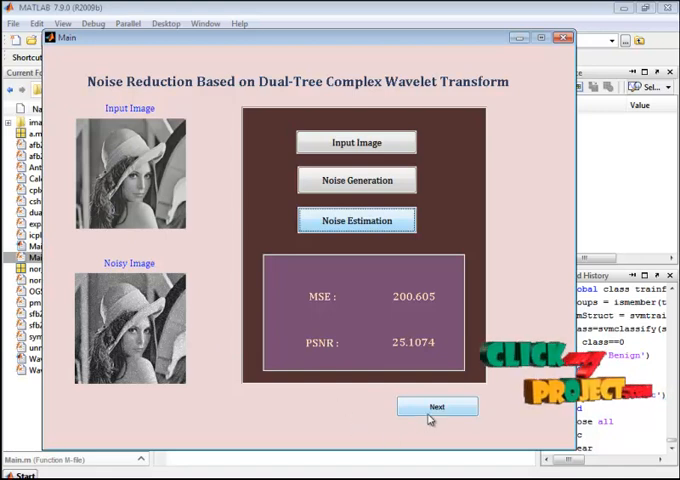
# - Run the complex wavelet transform in the second window and view the subband images figure
pyautogui.click(438, 406)
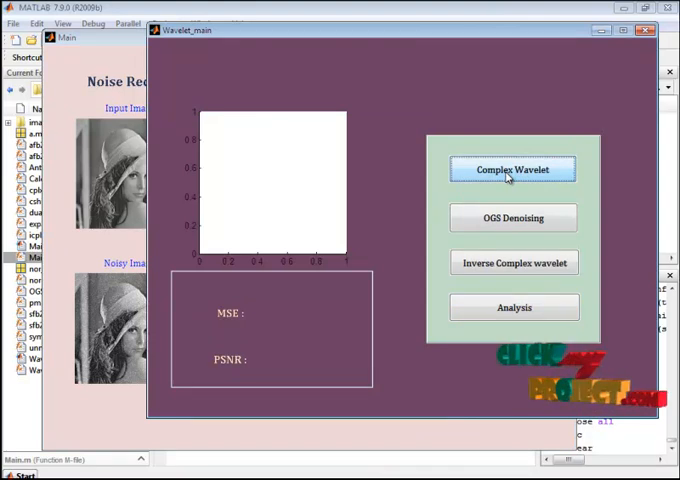
pyautogui.click(512, 168)
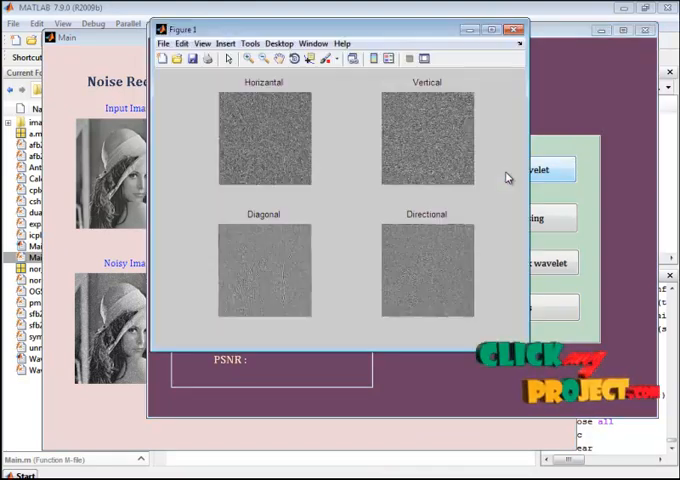
pyautogui.moveTo(420, 192)
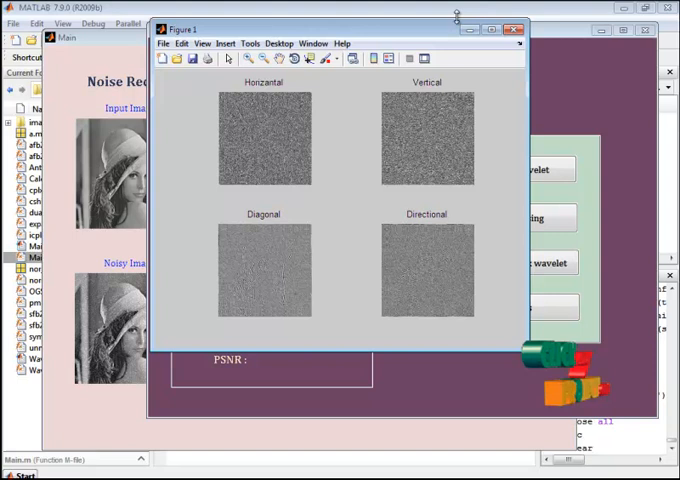
pyautogui.click(516, 28)
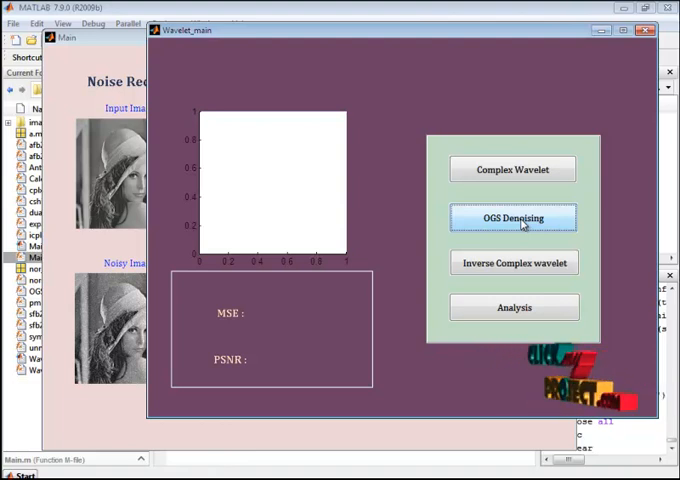
# - Apply OGS denoising, reconstruct via the inverse complex wavelet, and analyze the denoised portrait's MSE and PSNR
pyautogui.click(512, 216)
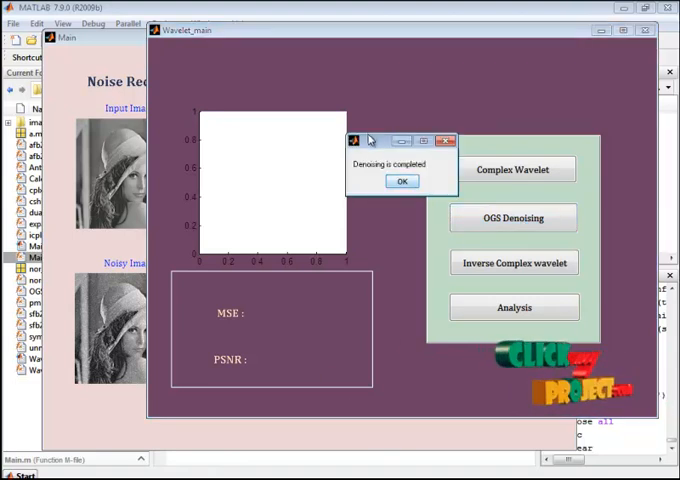
pyautogui.click(402, 180)
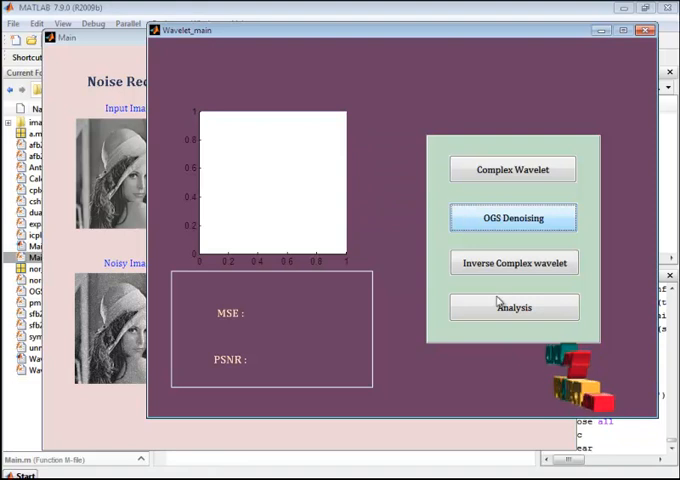
pyautogui.click(512, 262)
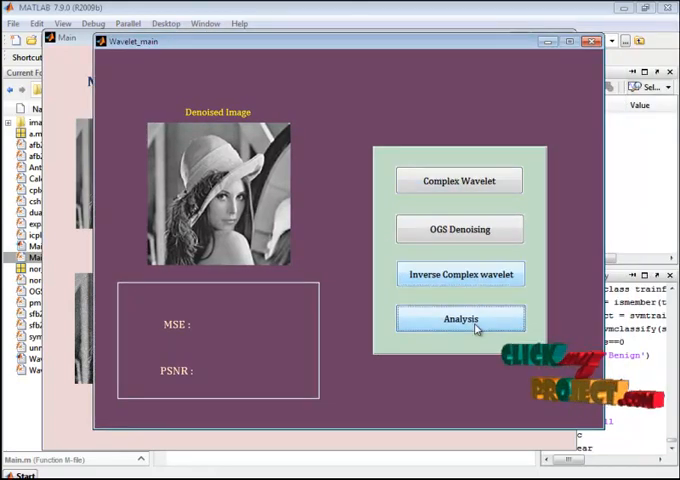
pyautogui.click(460, 318)
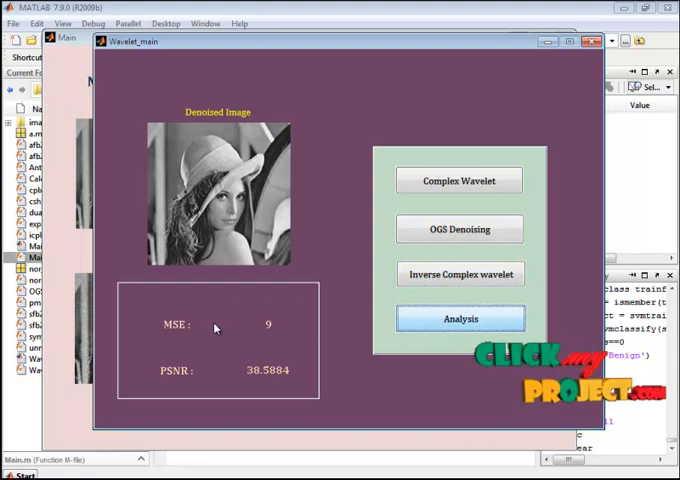